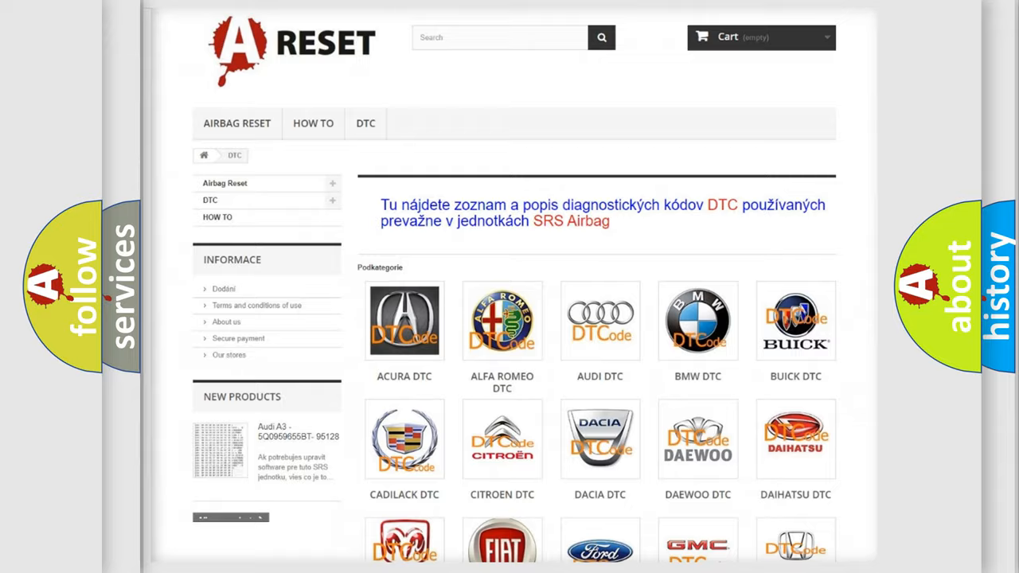
Reach Jeep in the DTC brand grid and load its diagnostic code list page.
scroll("down", 3)
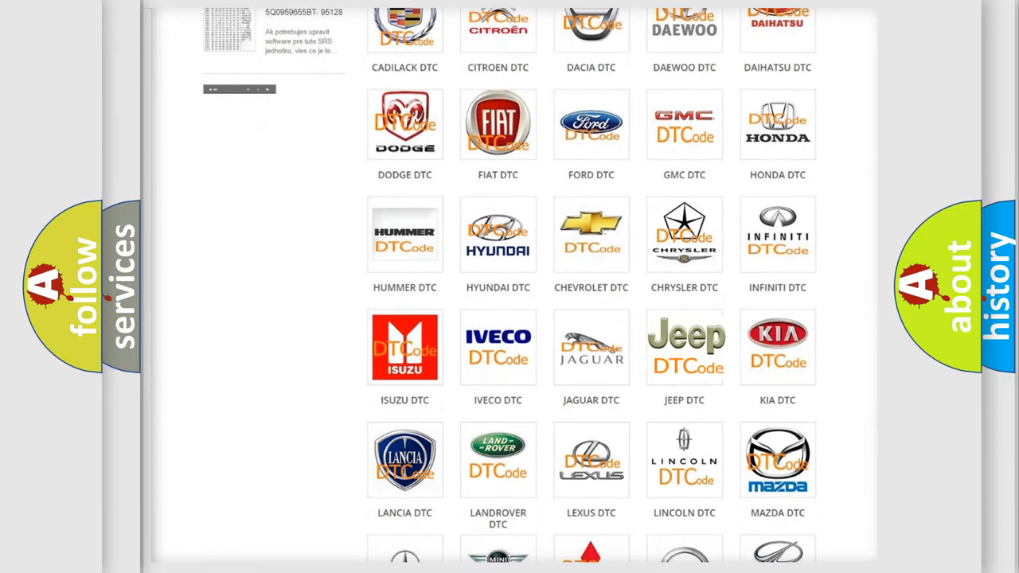
left_click(685, 347)
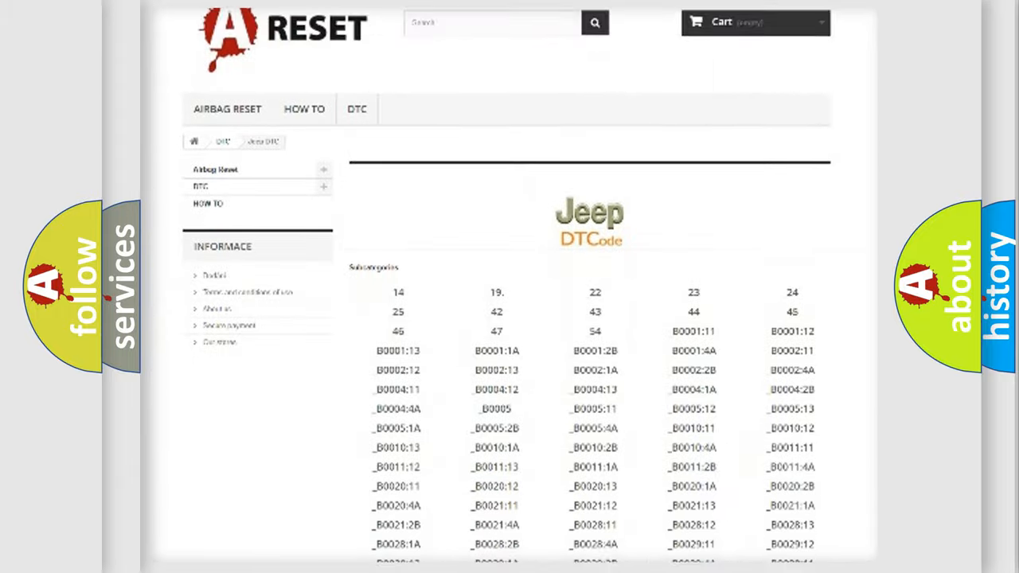
scroll("down", 3)
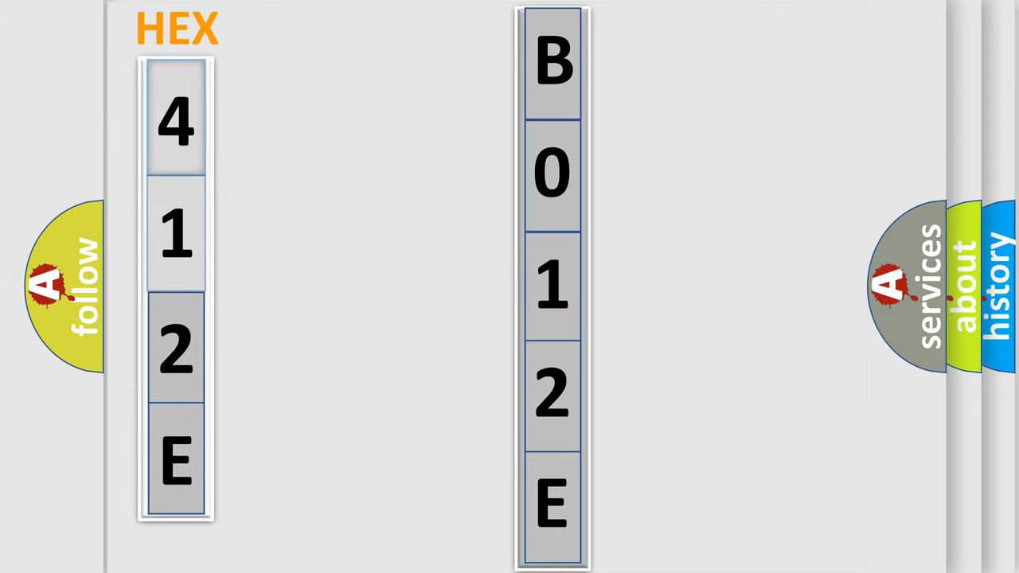
Advance the slide showing B012E beside its HEX digits 4-1-2-E.
left_click(175, 121)
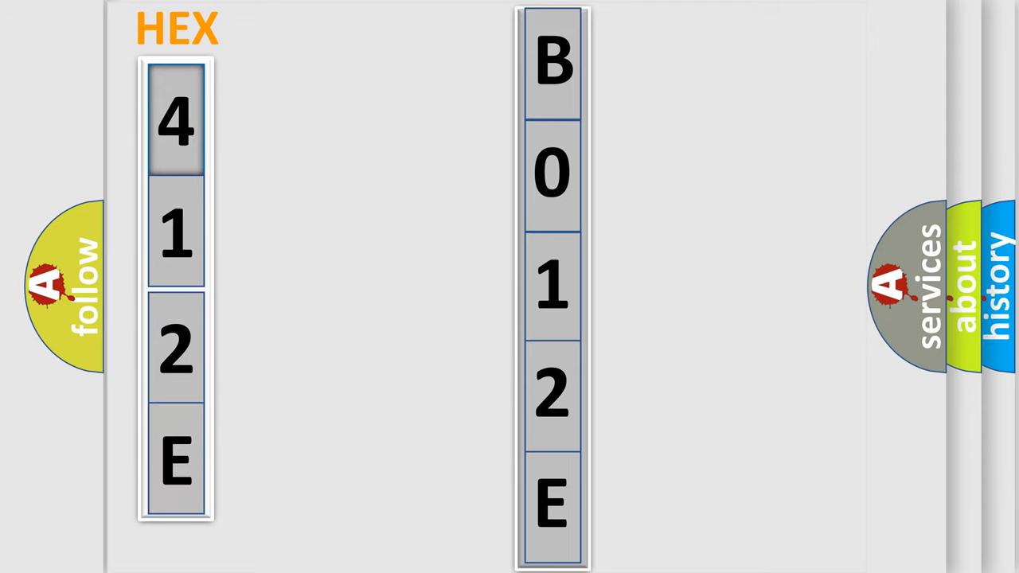